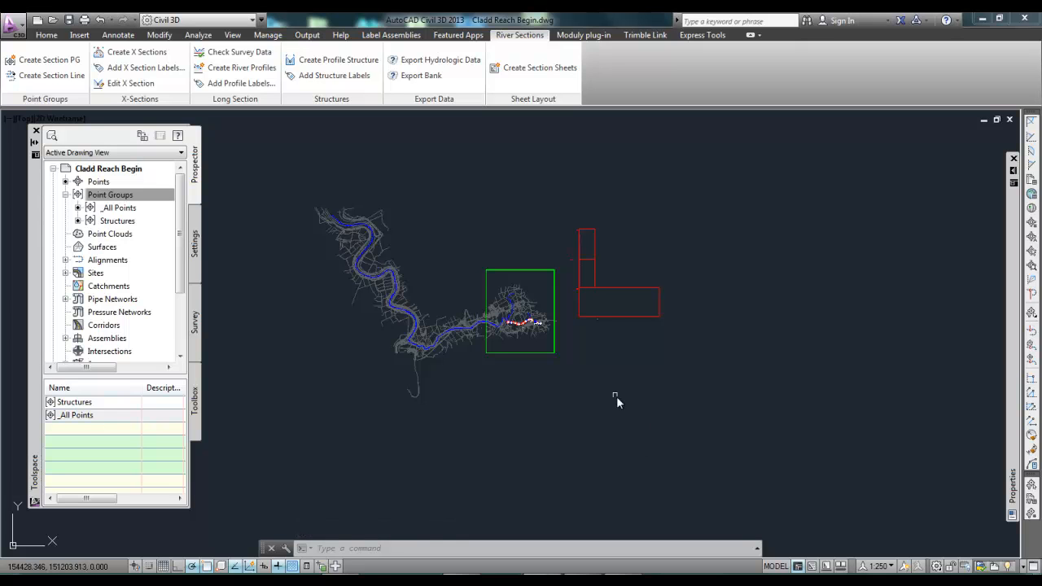
mouse_move(609, 396)
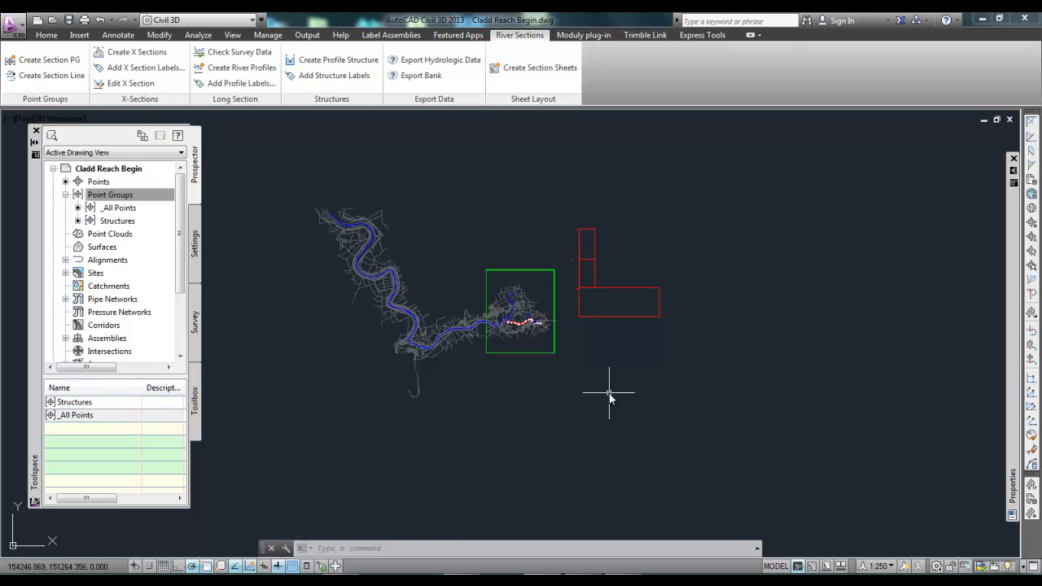
mouse_move(596, 381)
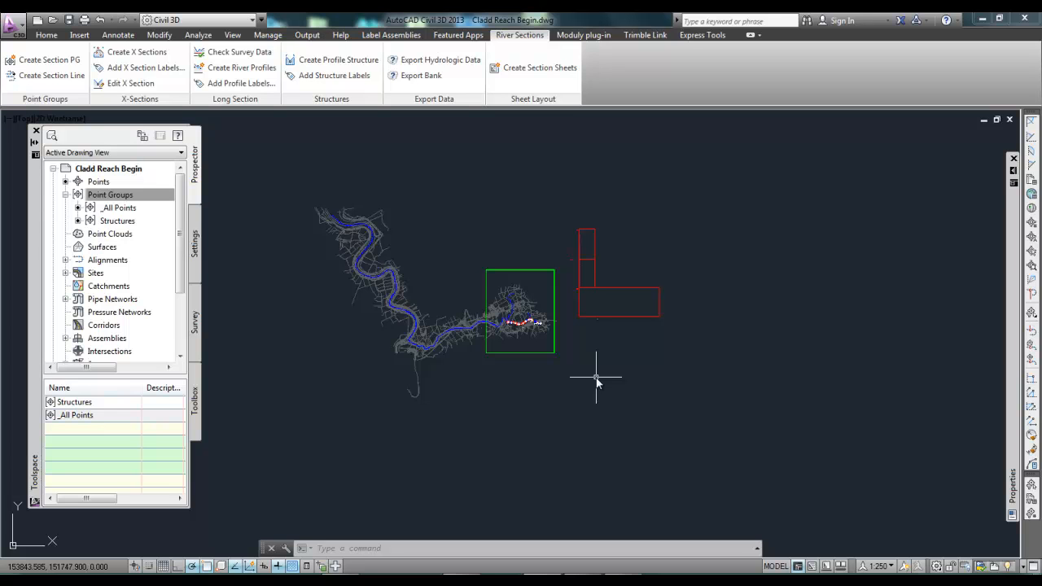
mouse_move(534, 344)
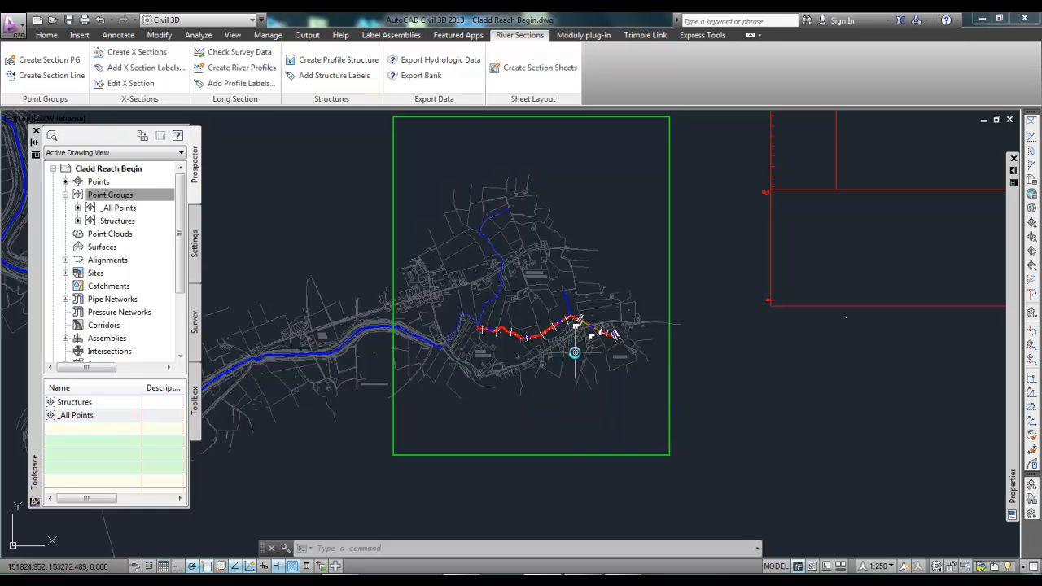
mouse_move(593, 344)
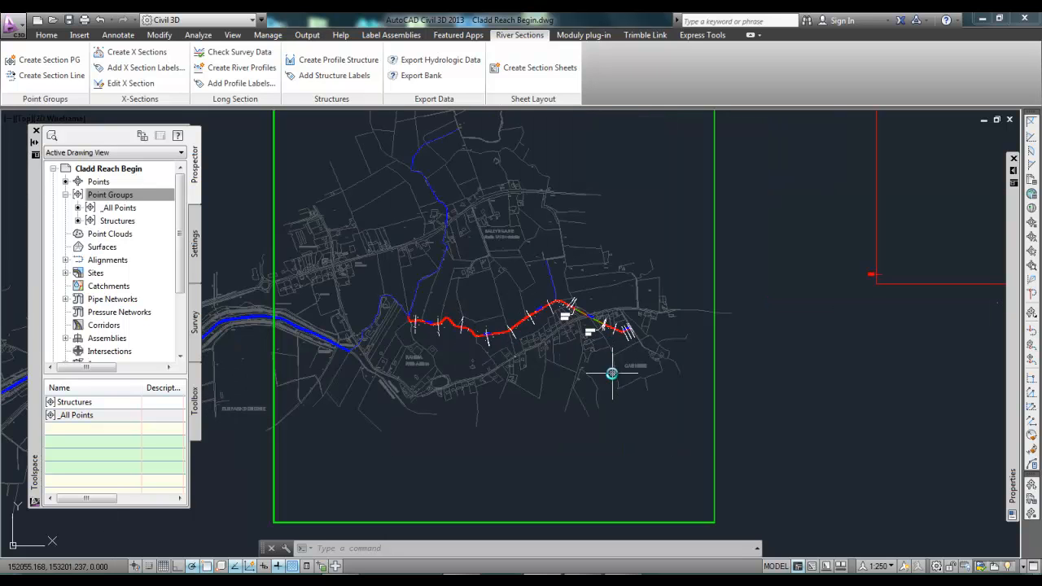
mouse_move(613, 373)
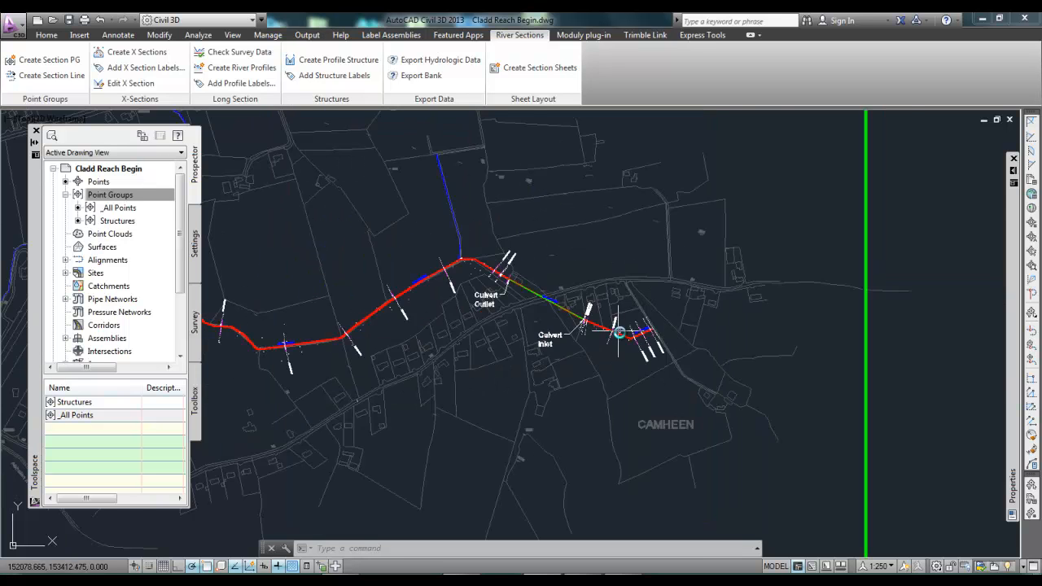
Select the river centreline alignment and inspect a surveyed cross-section point.
left_click(618, 332)
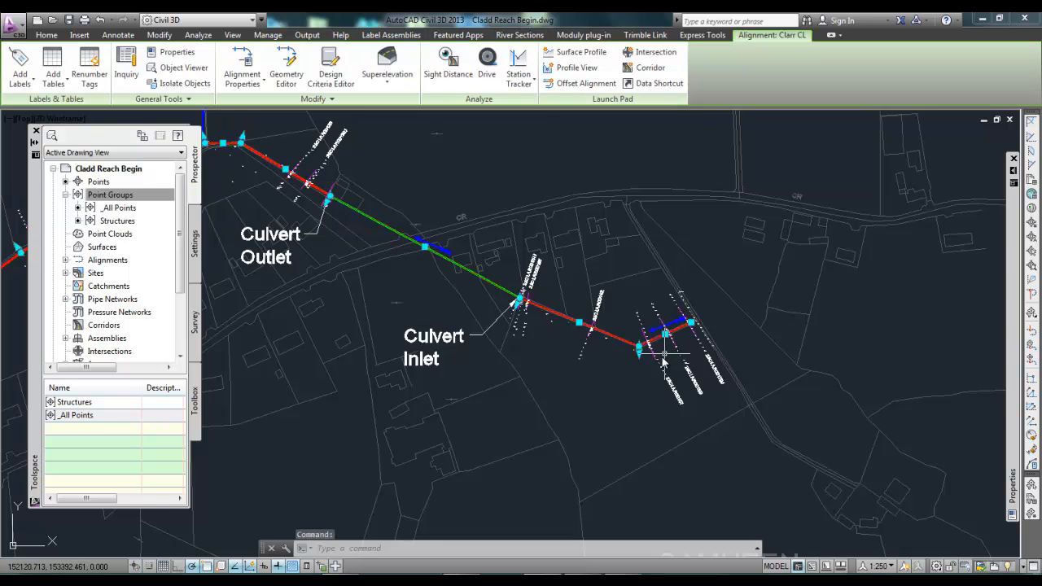
left_click(518, 34)
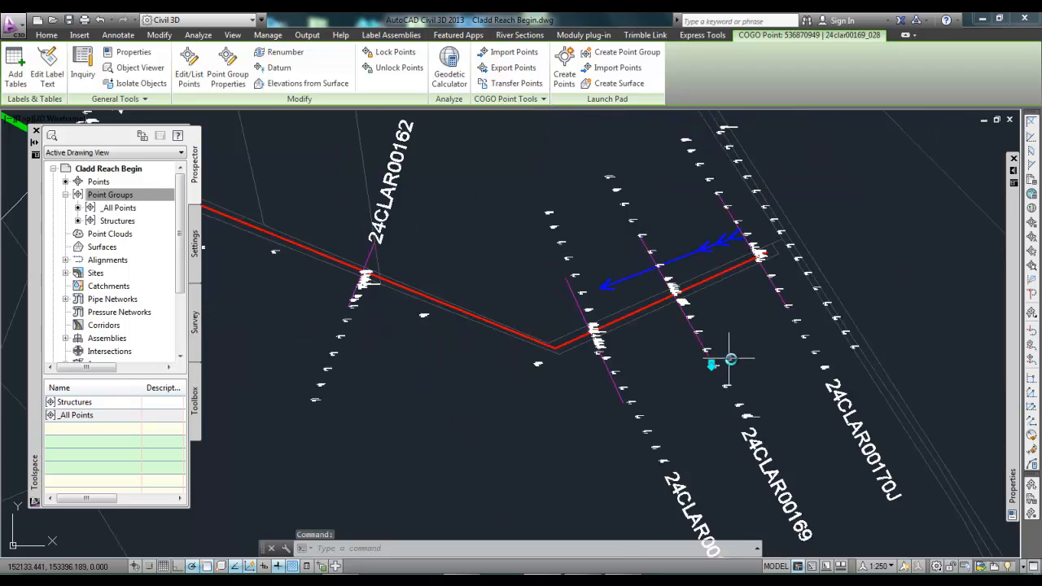
left_click(518, 34)
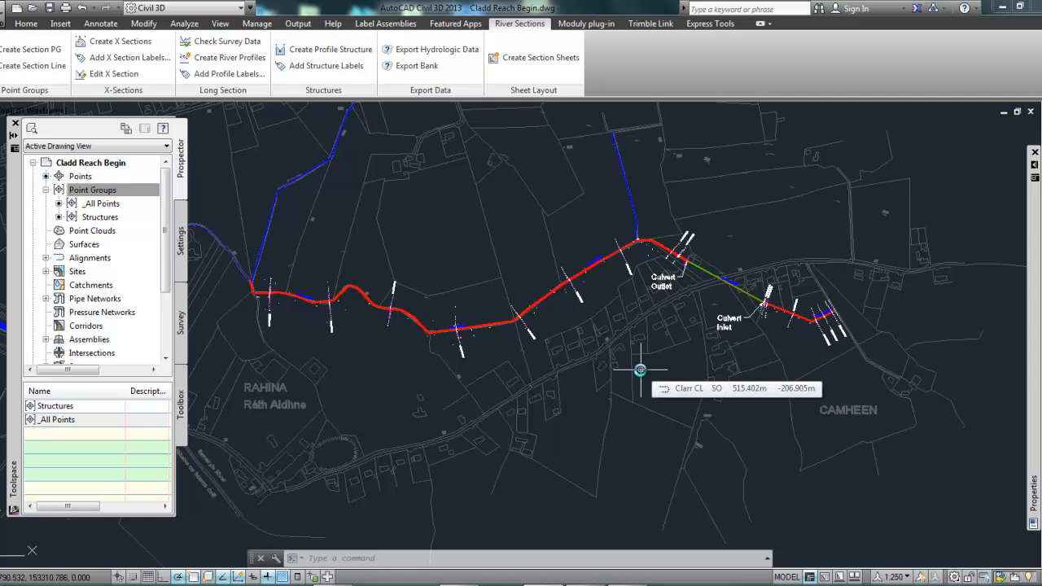
mouse_move(505, 255)
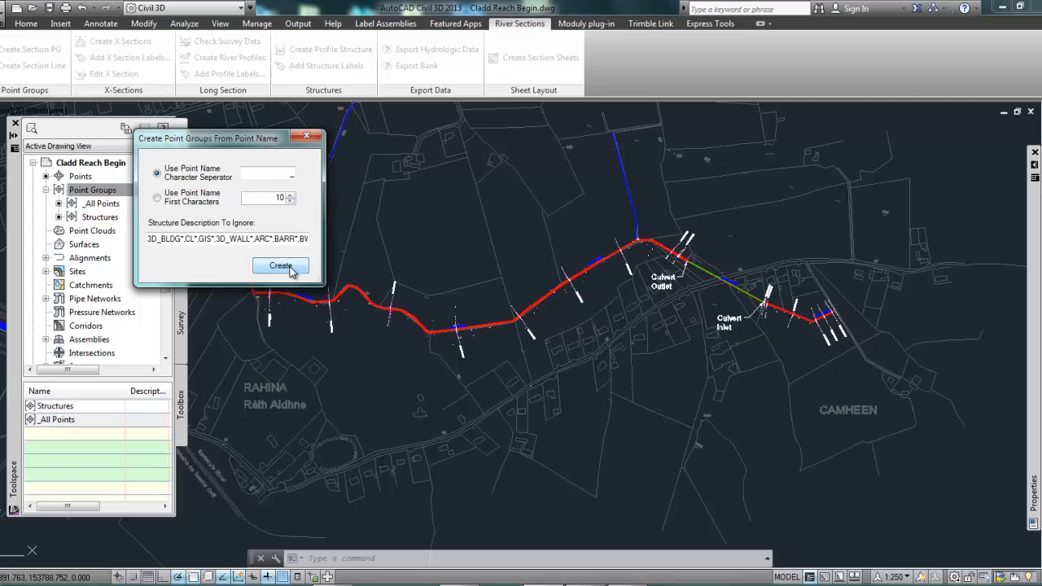
Create point groups named from the survey point names and check them in Prospector.
left_click(280, 267)
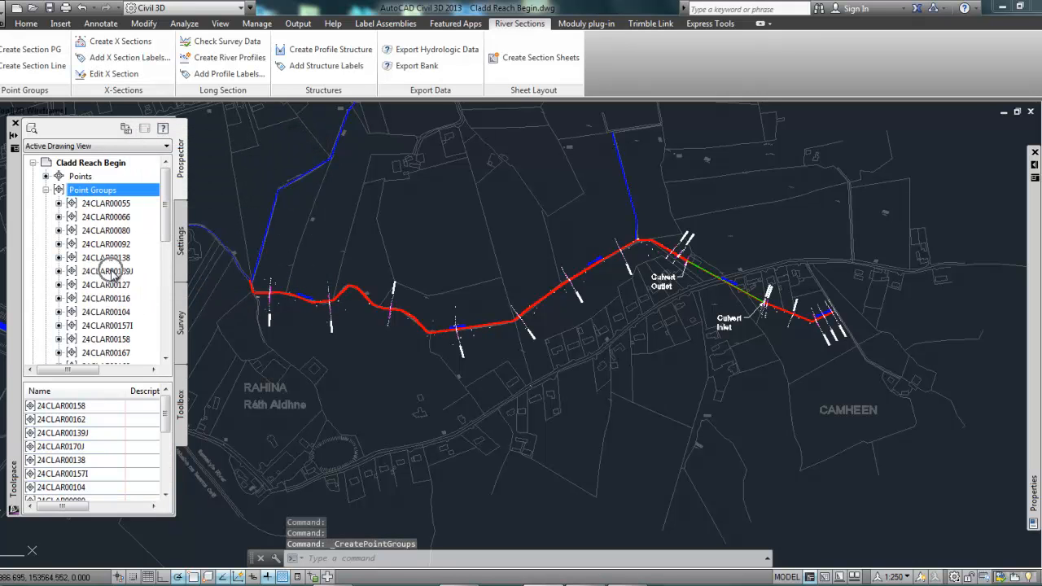
right_click(93, 189)
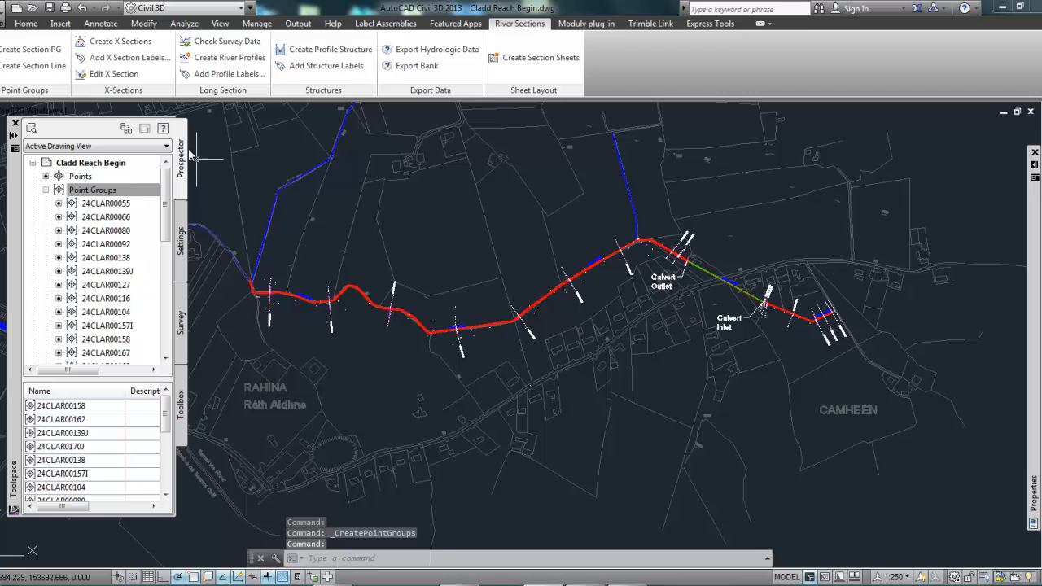
mouse_move(401, 305)
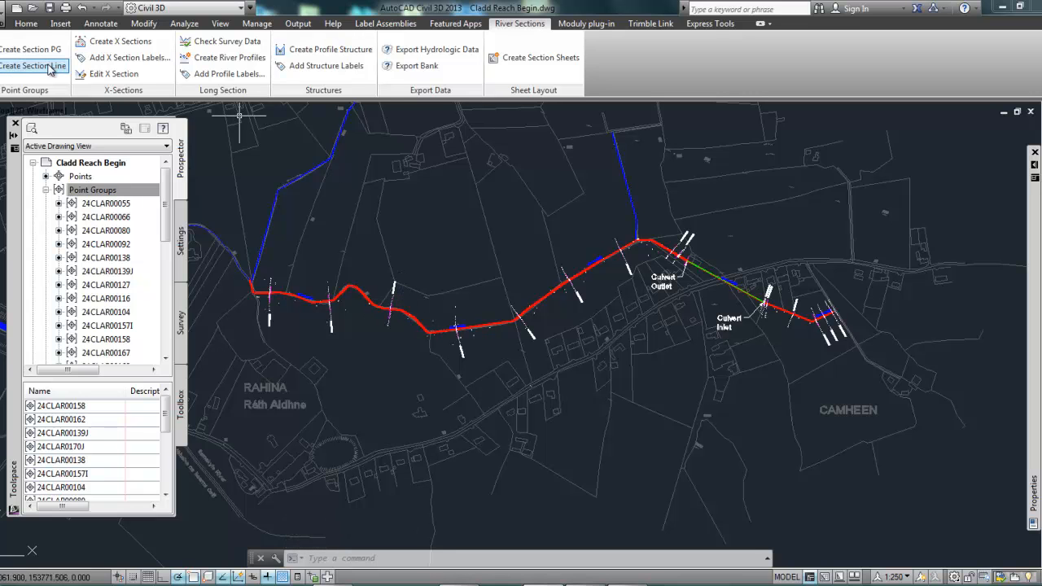
Generate section lines across the Clarr CL centreline for all cross-section point groups.
left_click(31, 65)
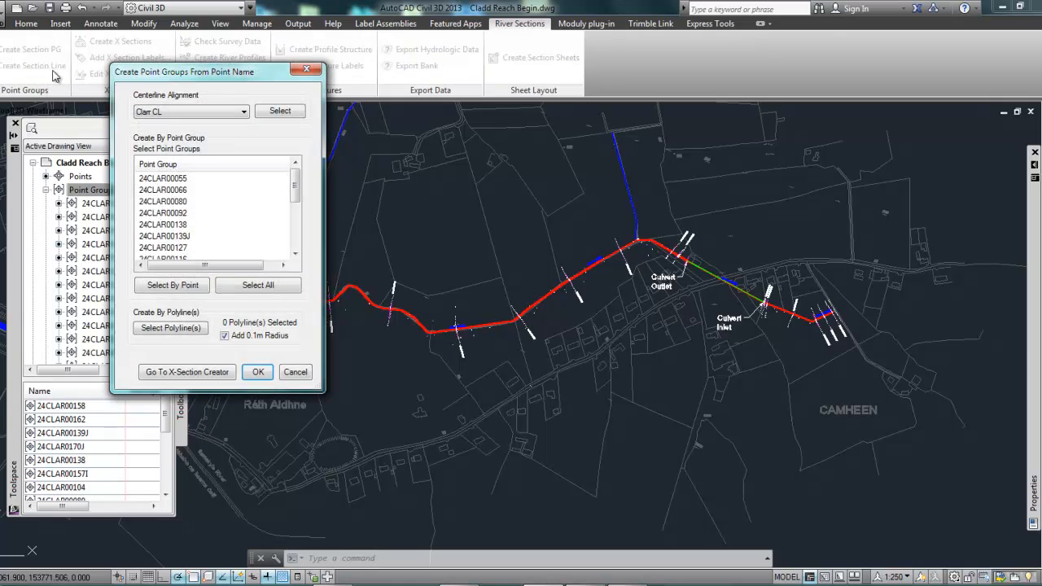
scroll("down", 3)
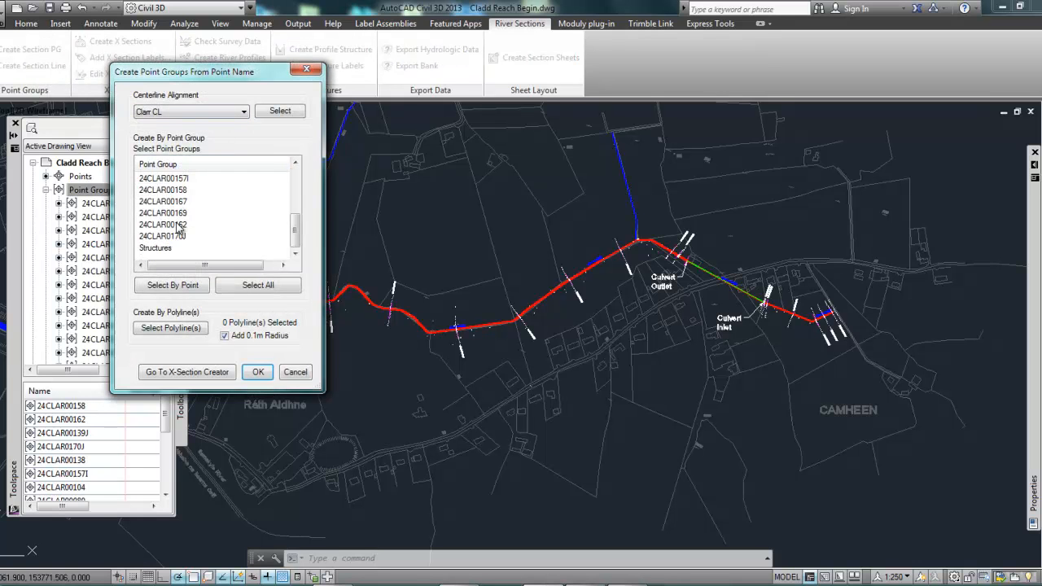
left_click(257, 285)
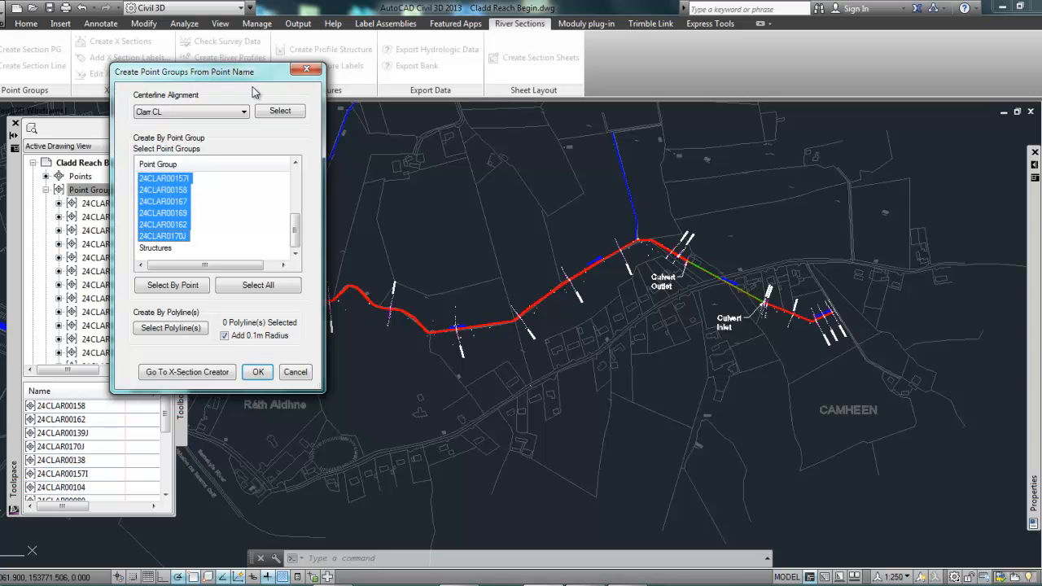
left_click(257, 371)
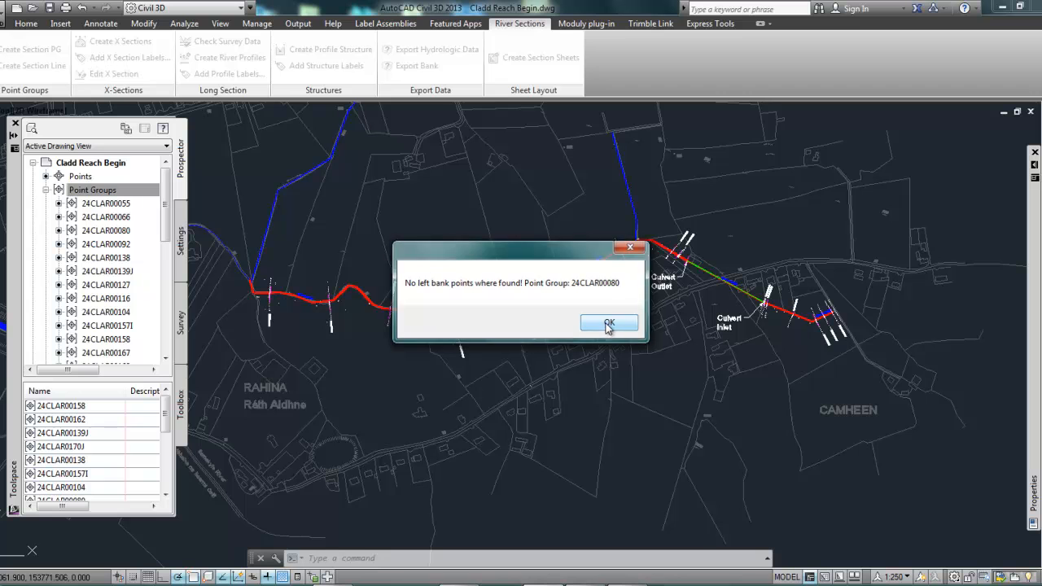
Dismiss the missing left bank, right bank and section type point warnings.
left_click(609, 322)
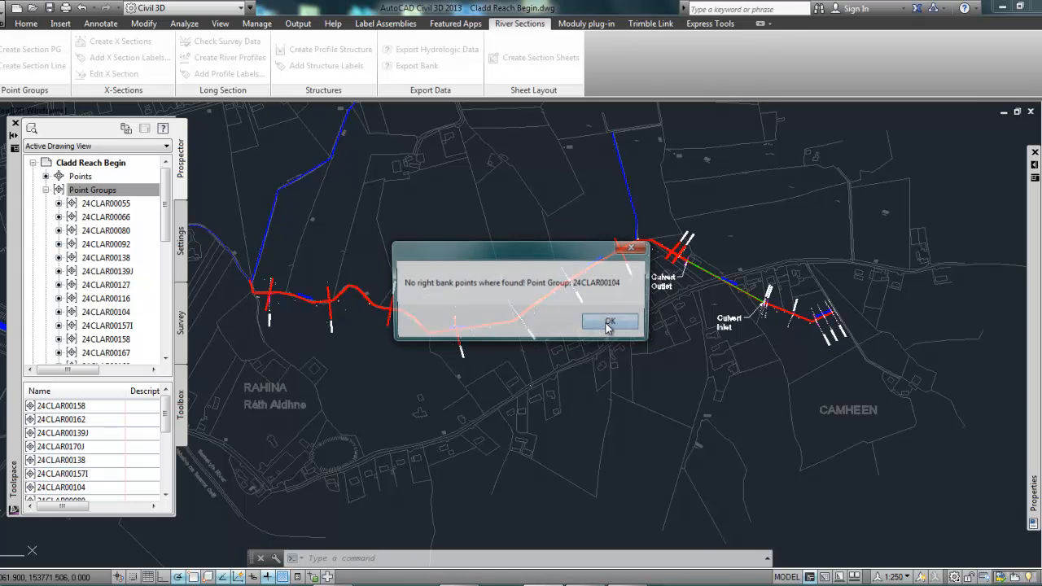
left_click(613, 322)
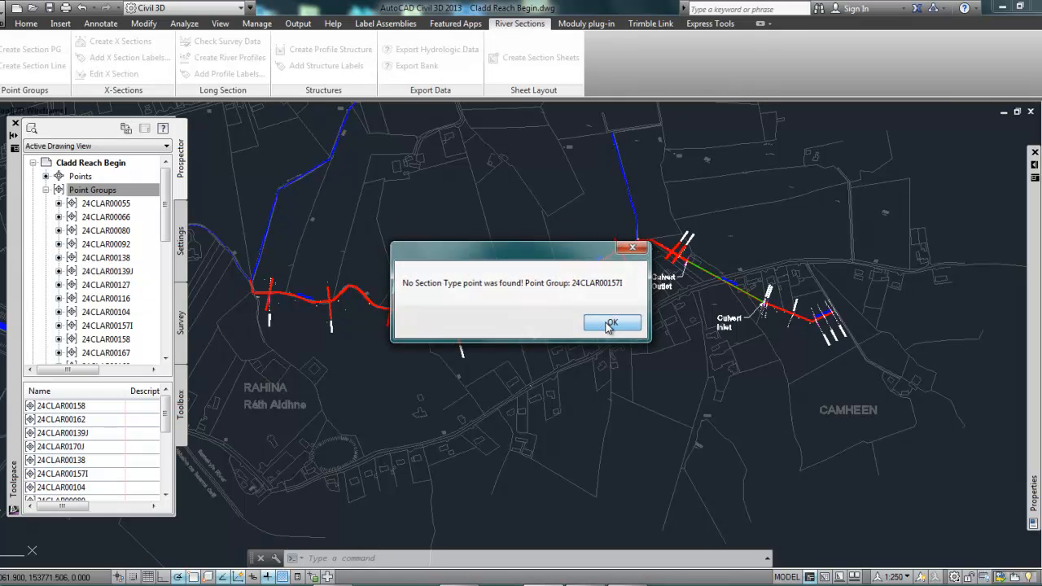
left_click(612, 322)
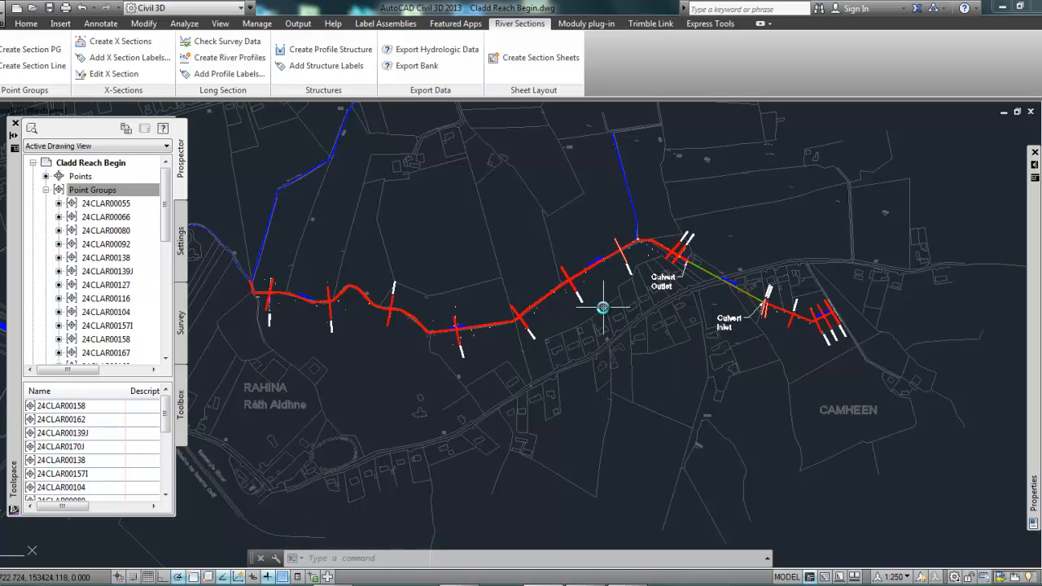
mouse_move(322, 313)
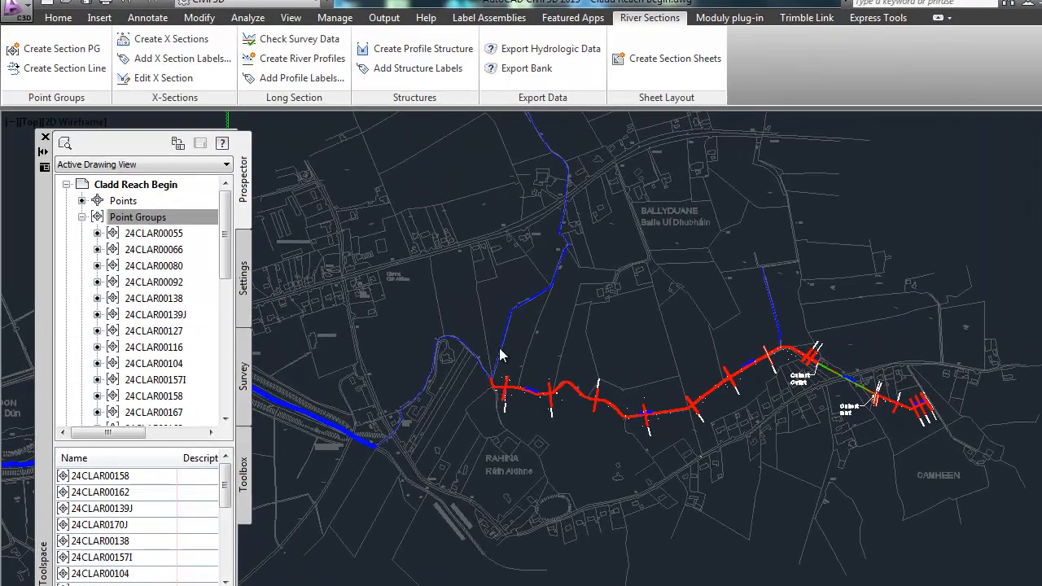
Create profiles for all alignments with Existing Ground, Water Surface and Structures ticked.
left_click(303, 59)
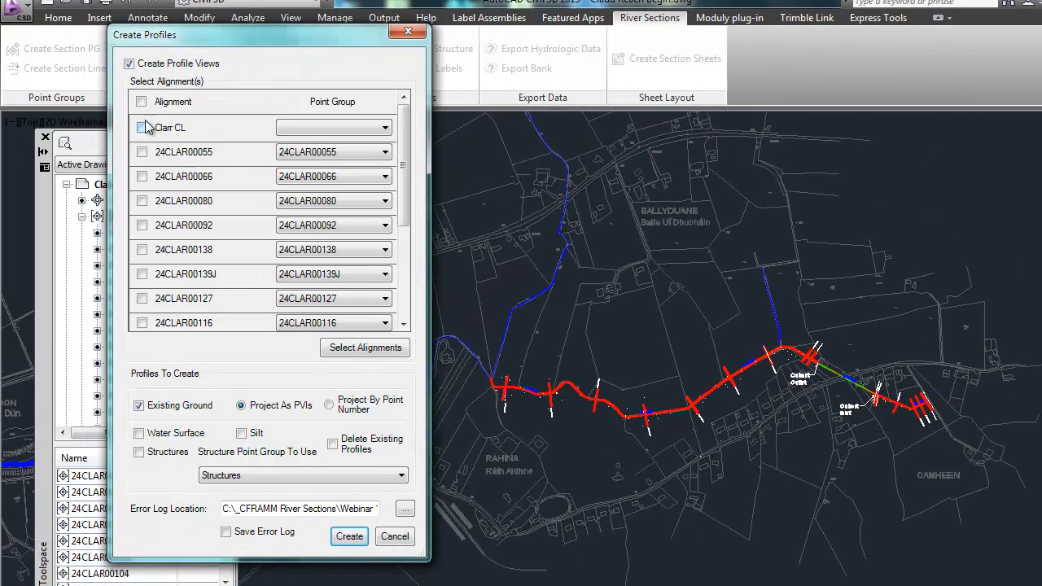
left_click(140, 101)
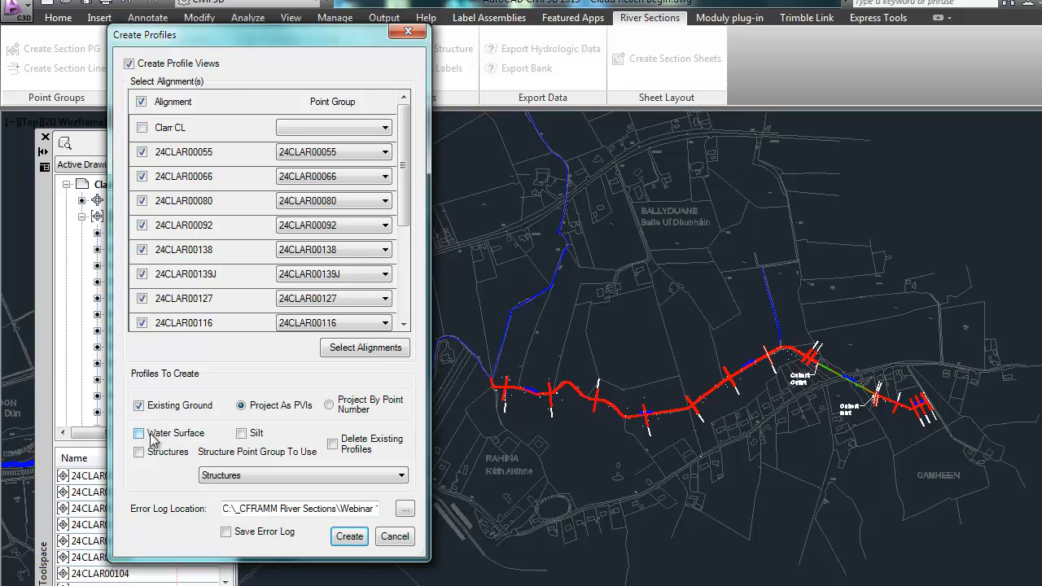
left_click(138, 405)
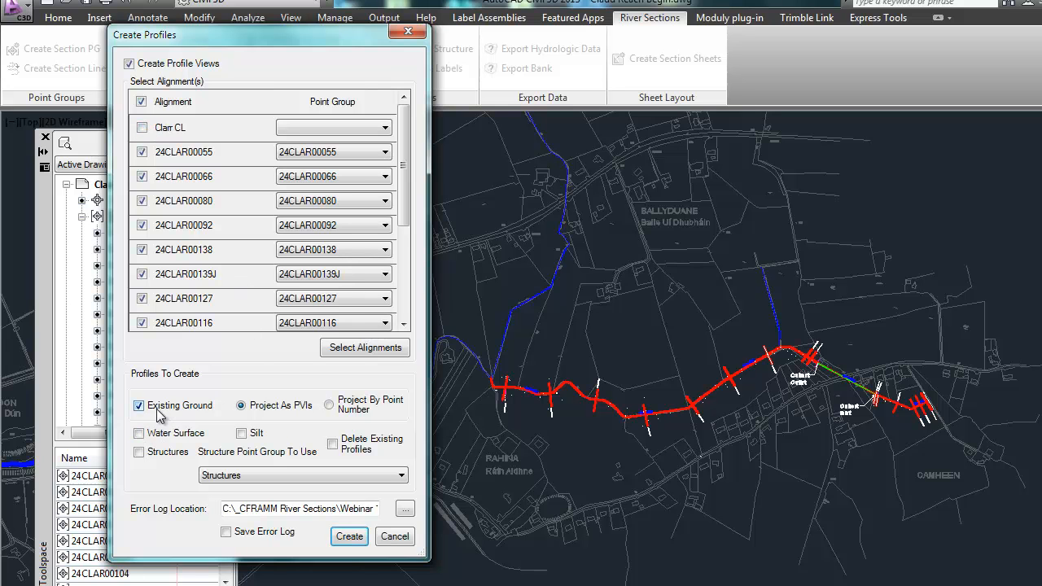
left_click(139, 434)
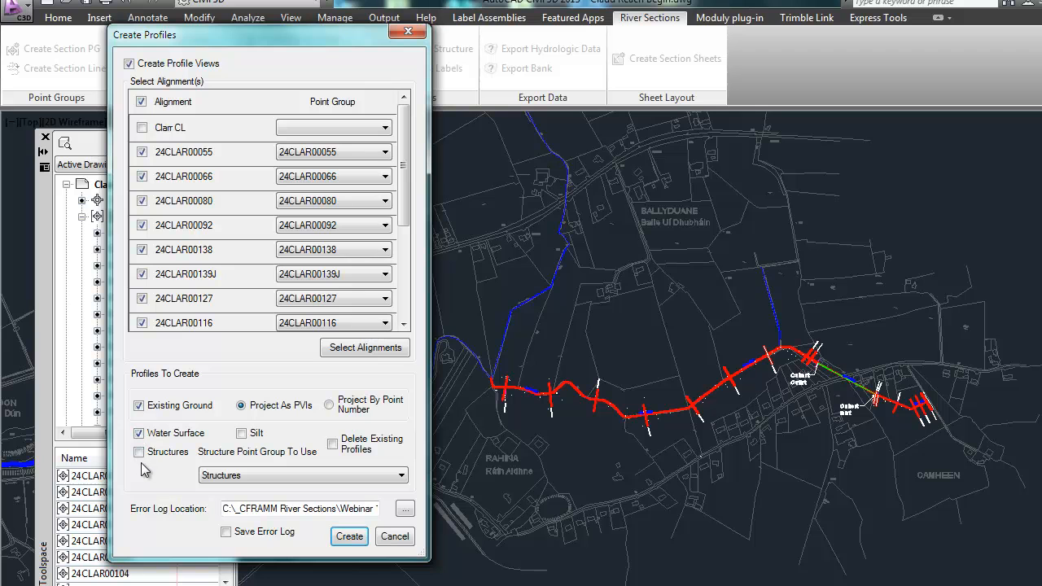
left_click(139, 453)
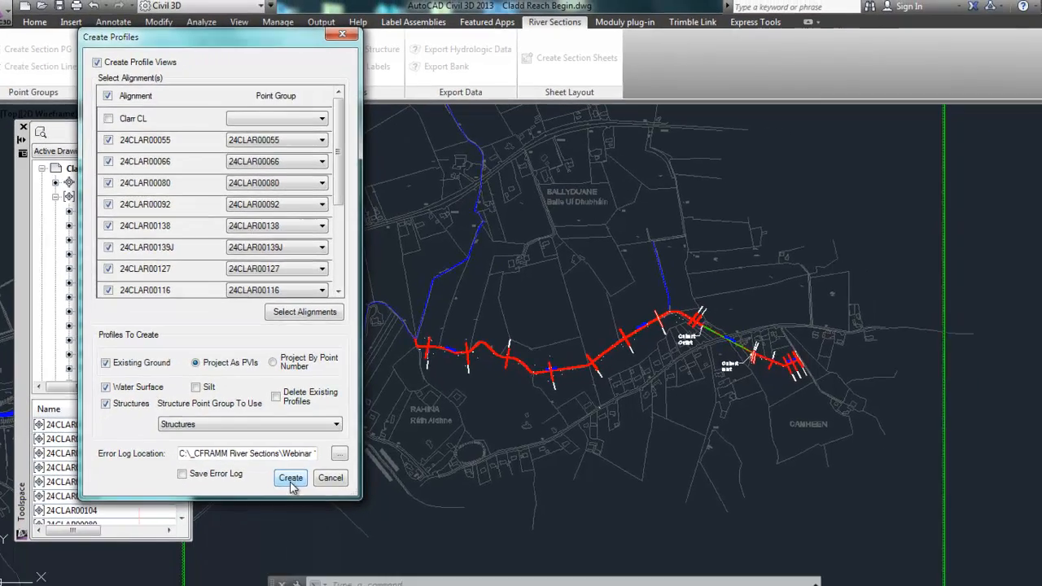
left_click(290, 478)
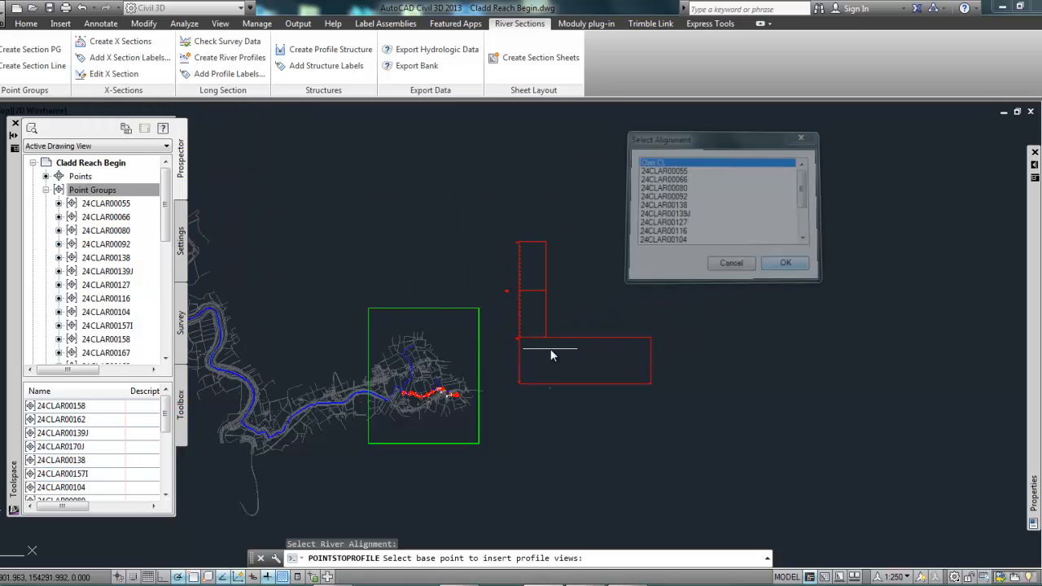
Confirm the river alignment, set the profile view base point and dismiss the water level point errors.
left_click(785, 262)
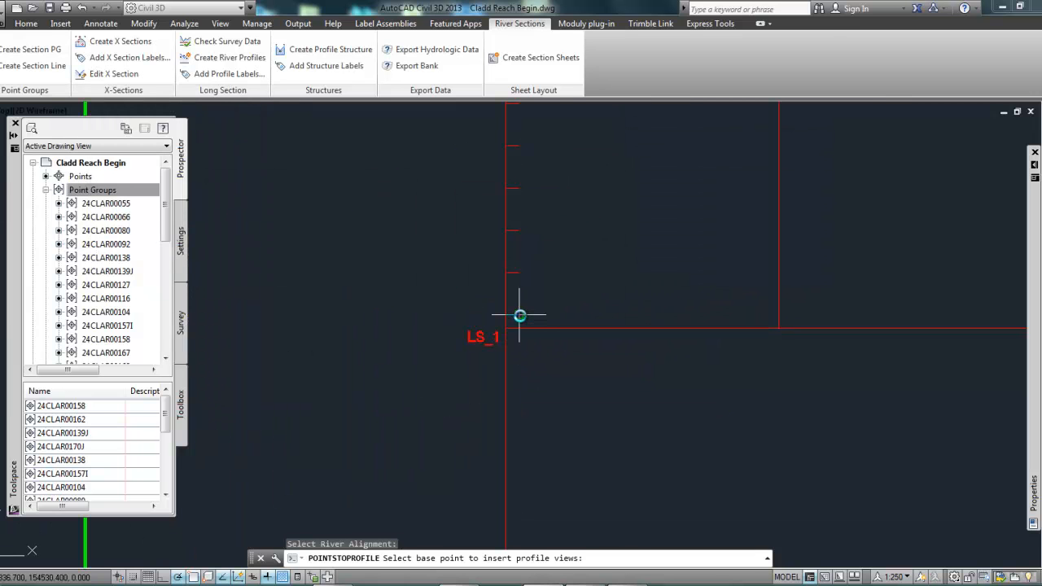
left_click(521, 316)
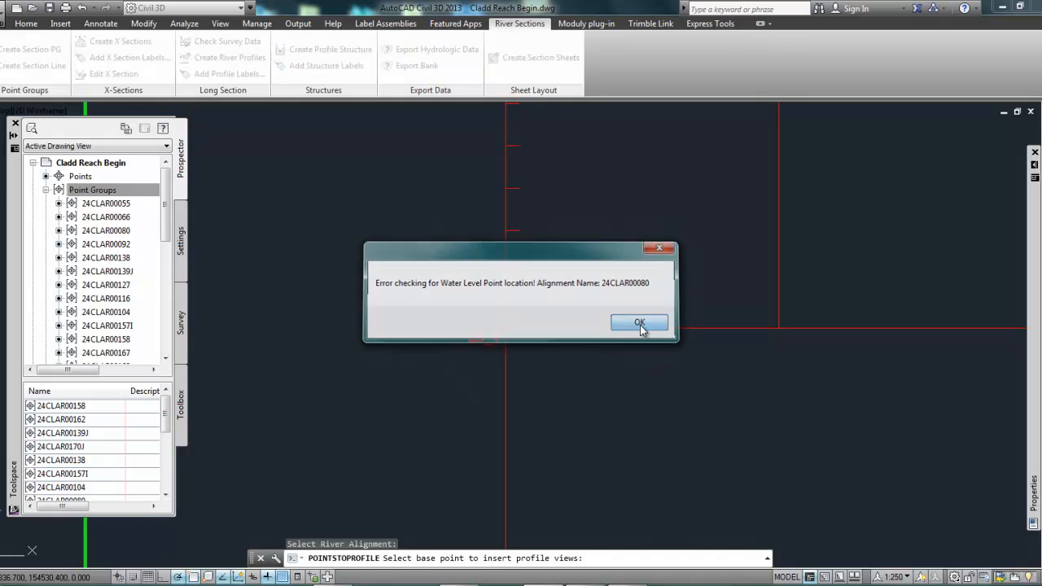
left_click(639, 323)
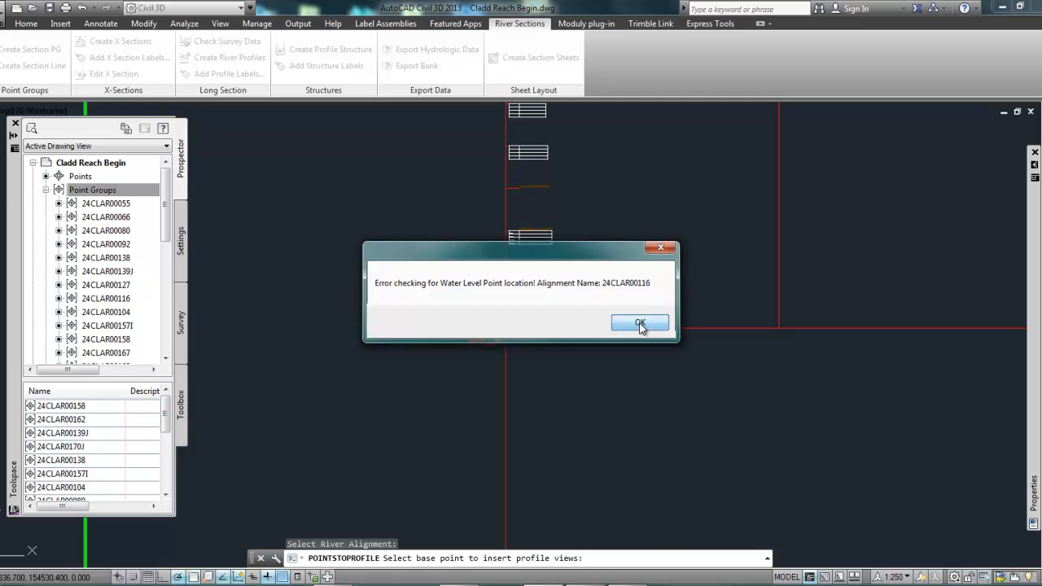
left_click(640, 323)
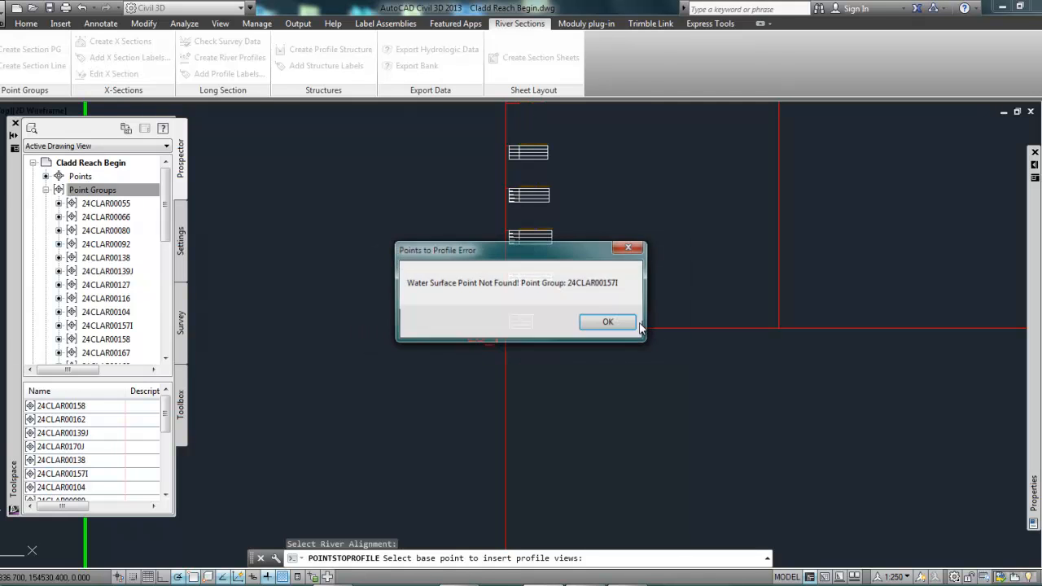
left_click(608, 323)
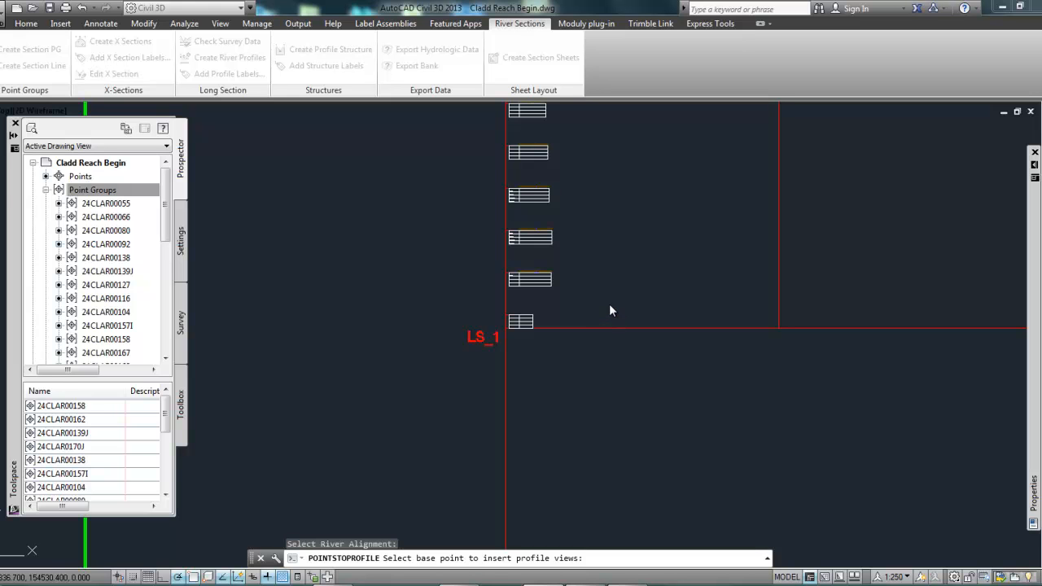
left_click(528, 278)
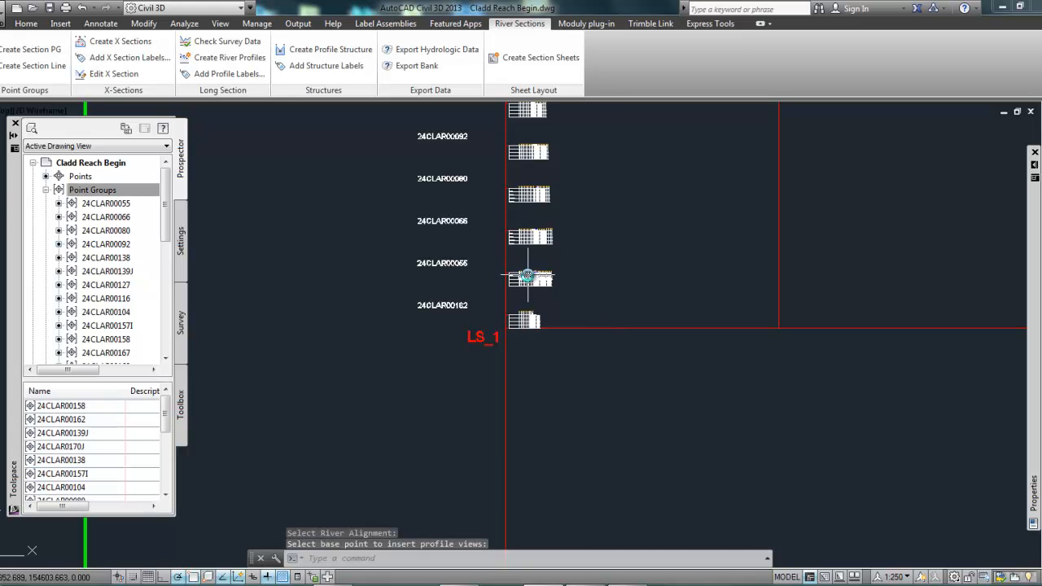
left_click(583, 302)
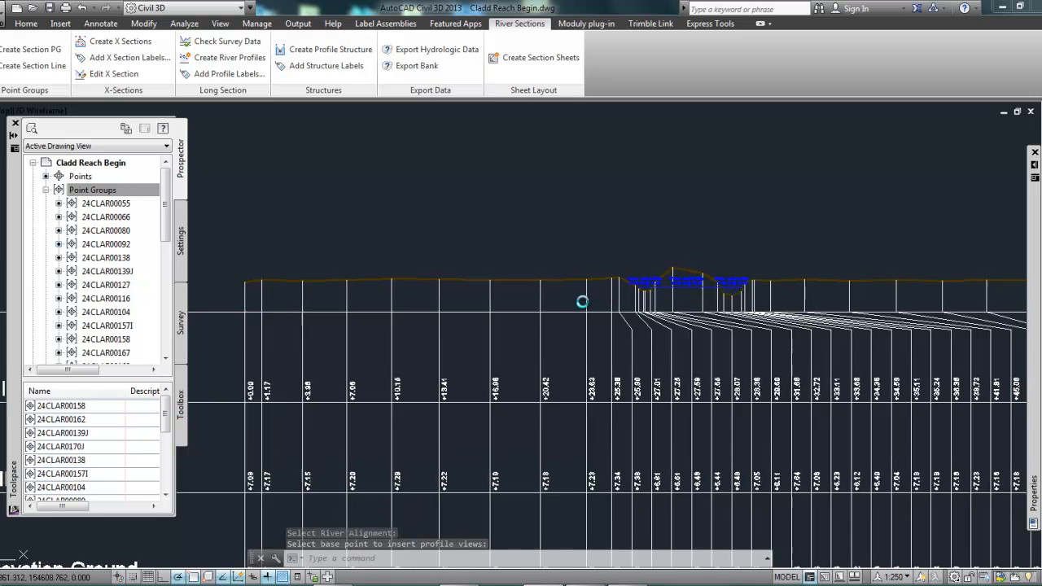
left_click(596, 238)
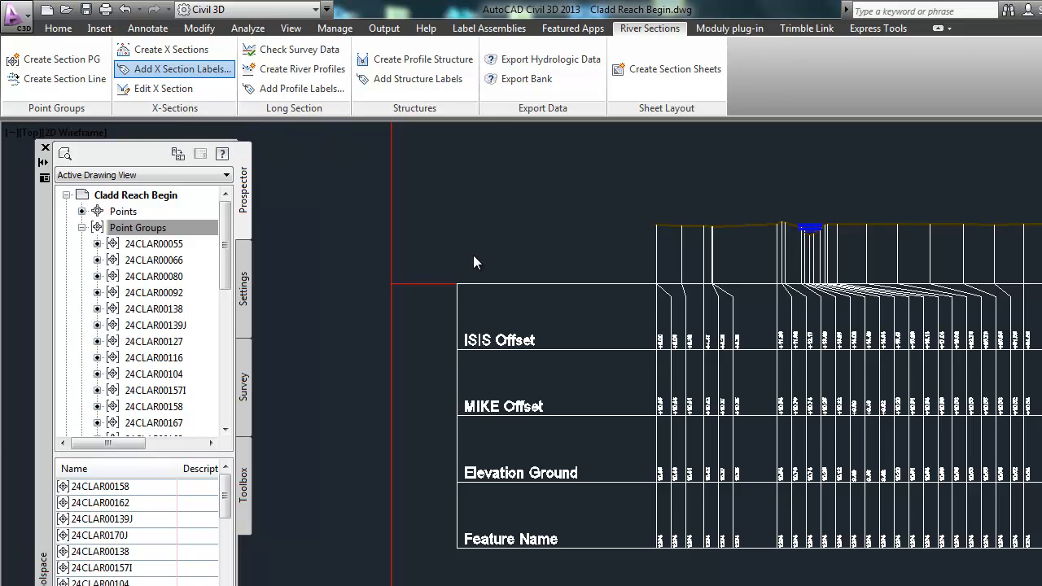
Apply feature name, MIKE offset, pipe block, title block and building/wall labels to all profile views.
left_click(171, 69)
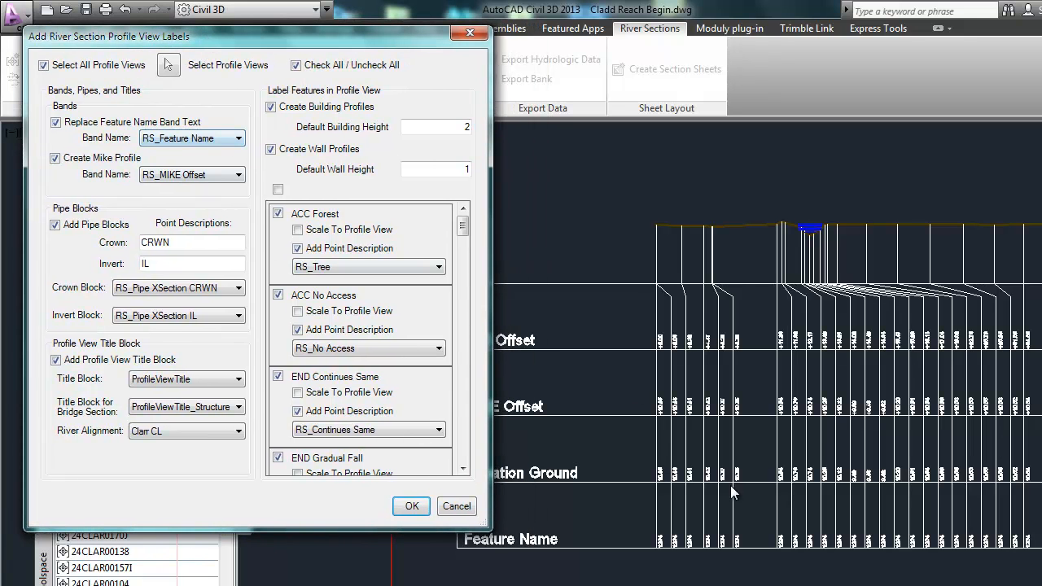
mouse_move(759, 541)
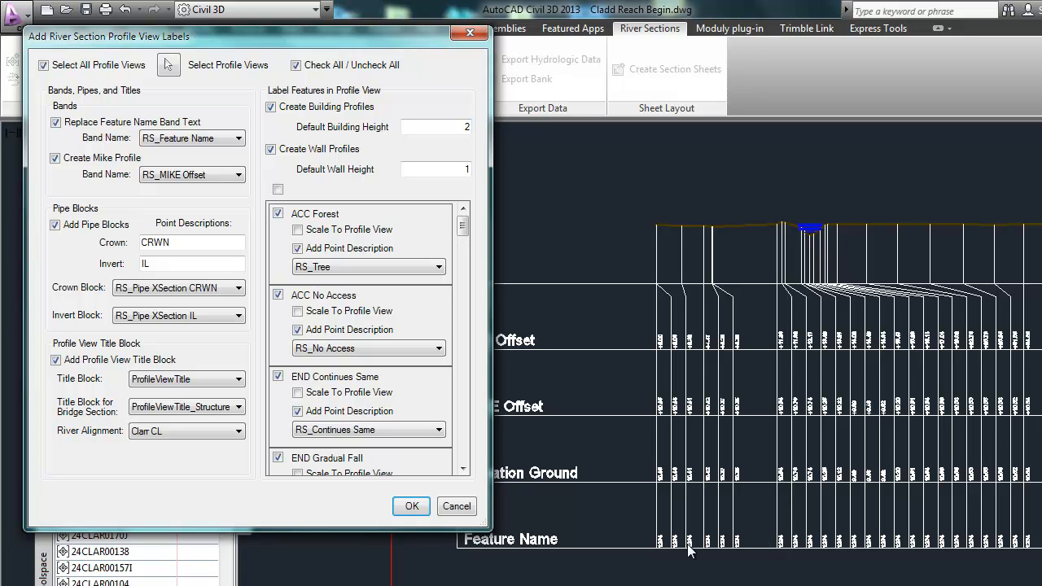
mouse_move(733, 554)
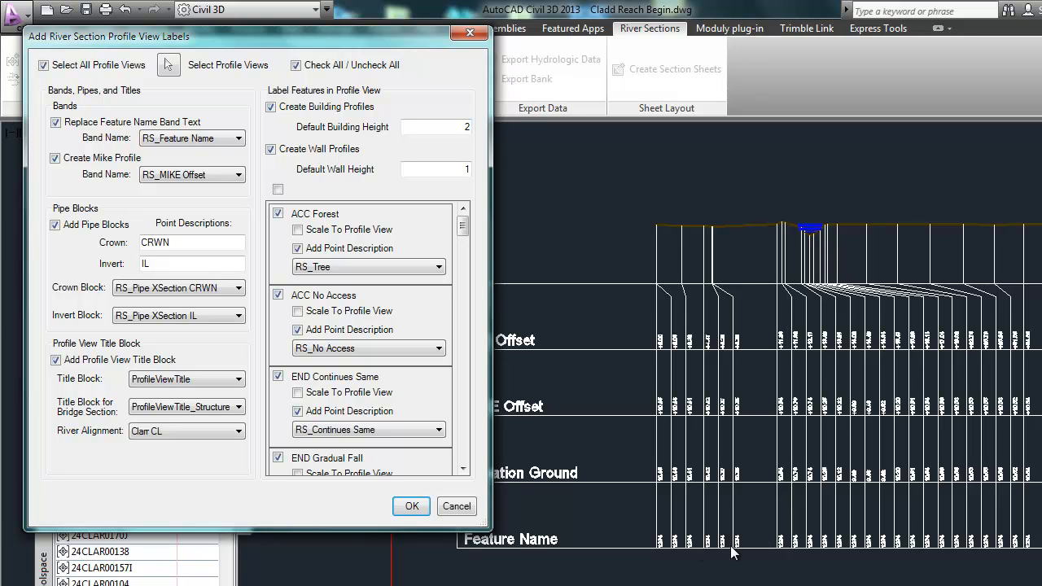
mouse_move(908, 548)
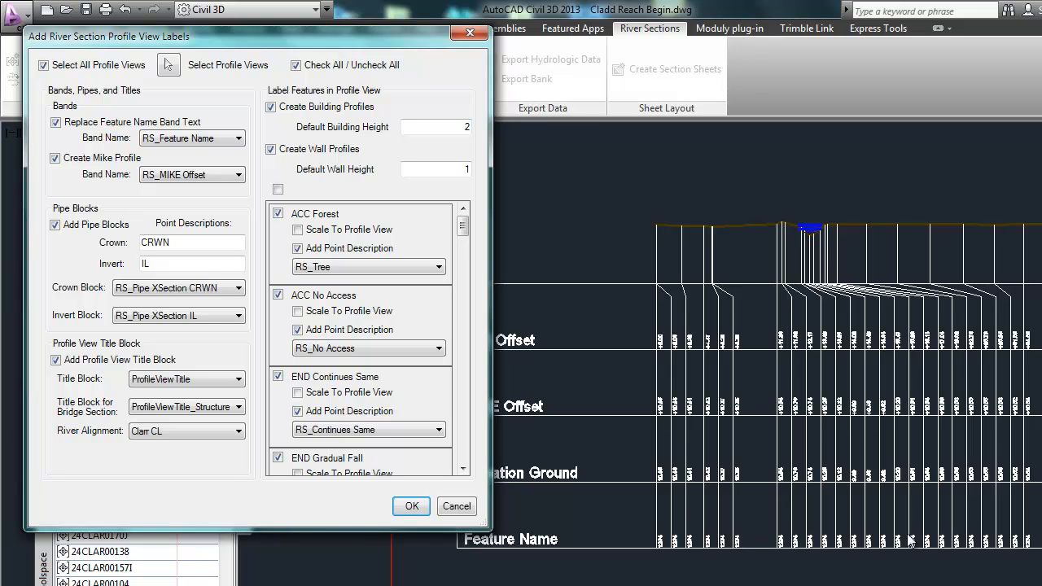
mouse_move(788, 219)
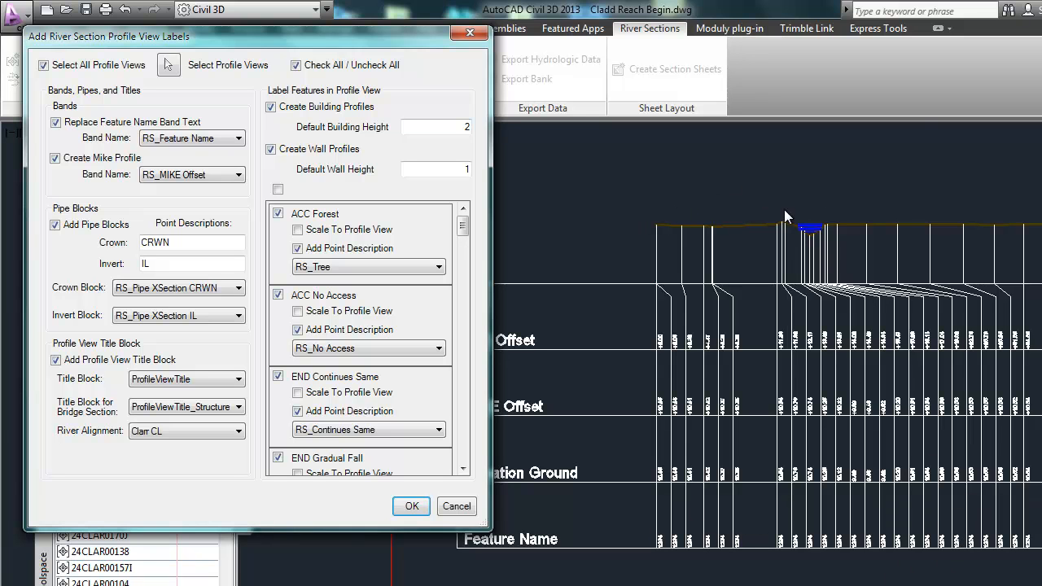
mouse_move(723, 215)
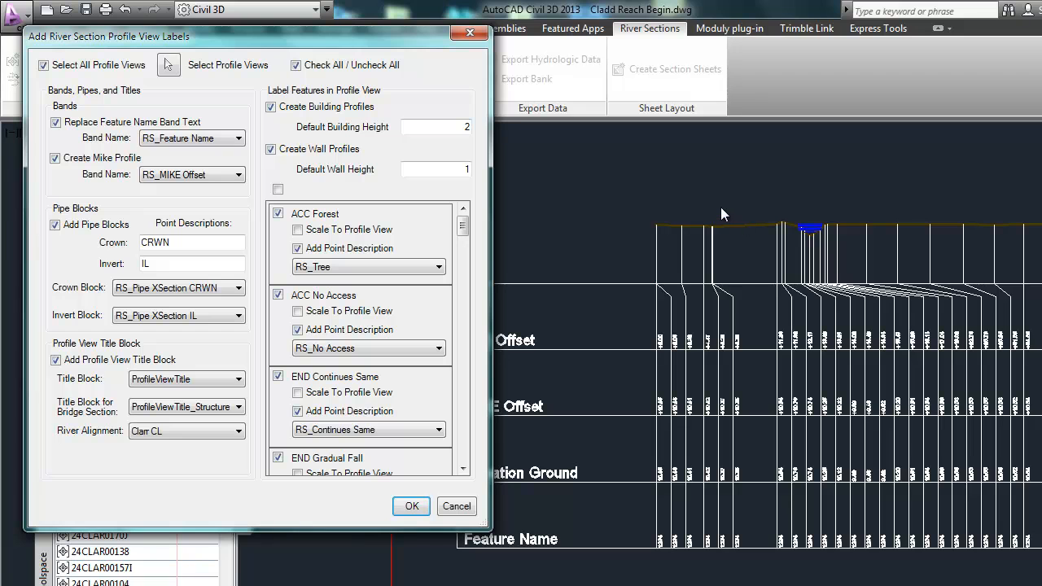
mouse_move(628, 228)
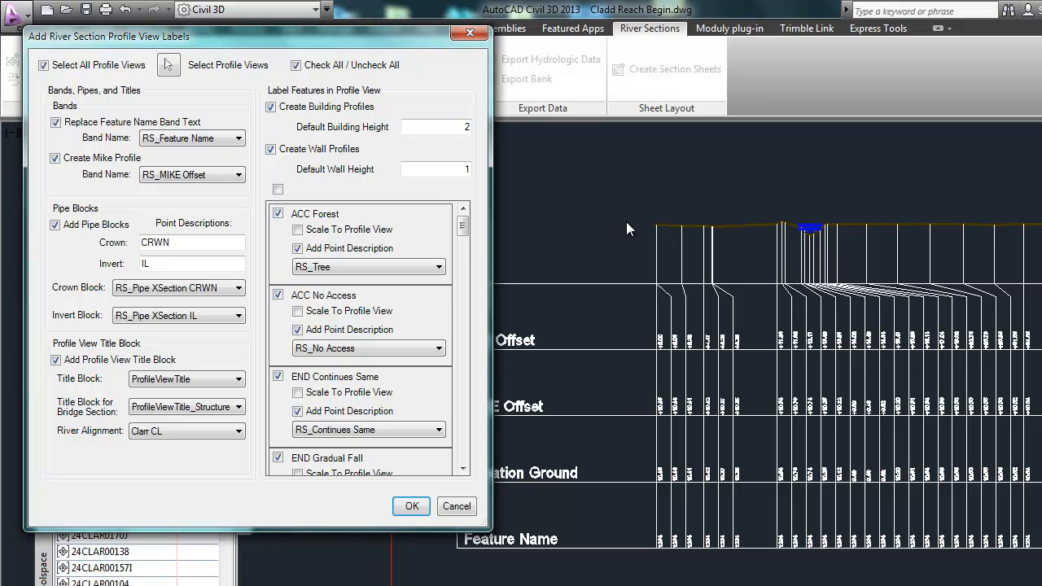
mouse_move(363, 494)
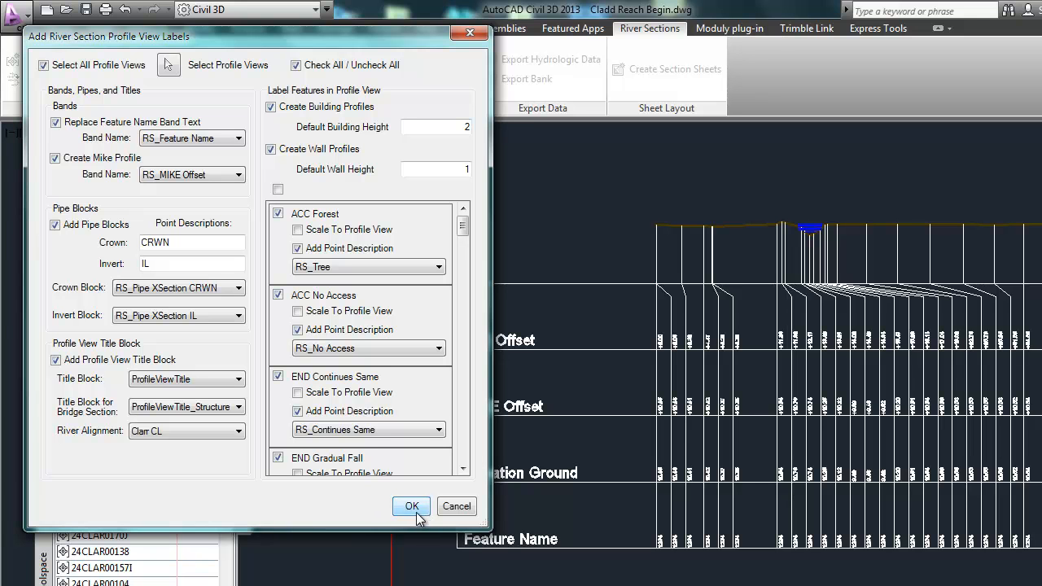
left_click(410, 504)
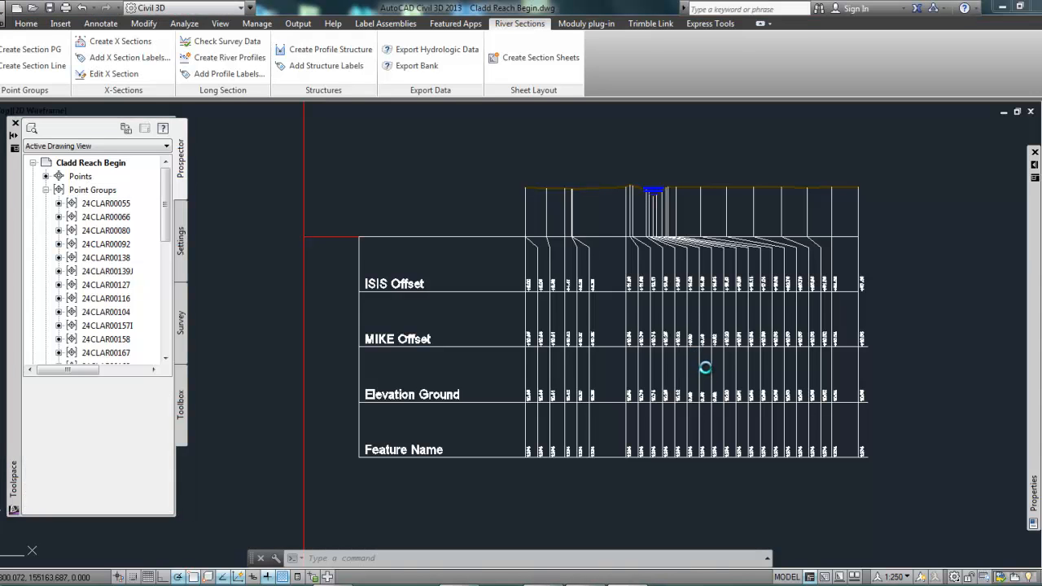
left_click(665, 269)
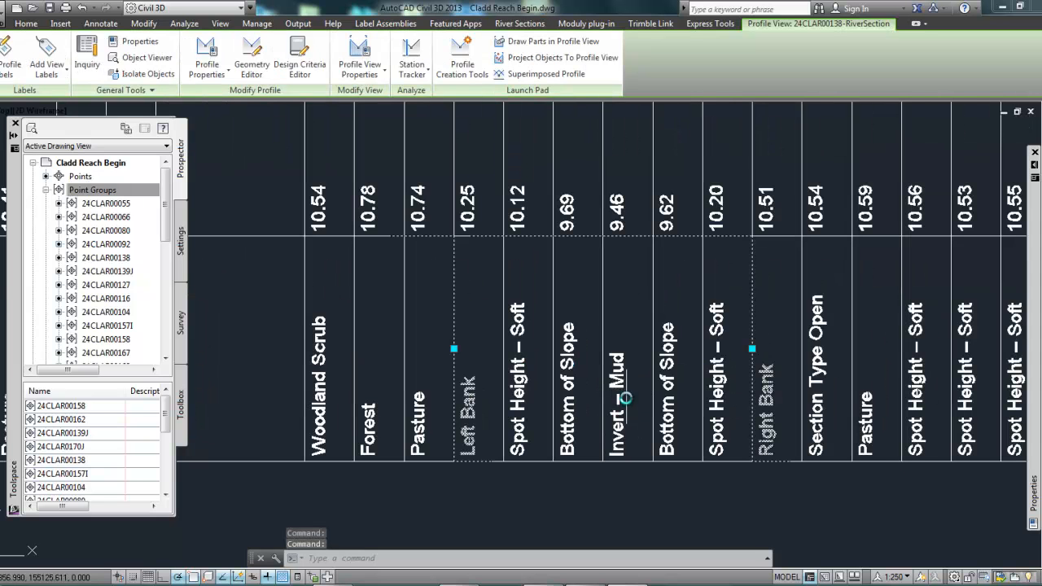
left_click(520, 23)
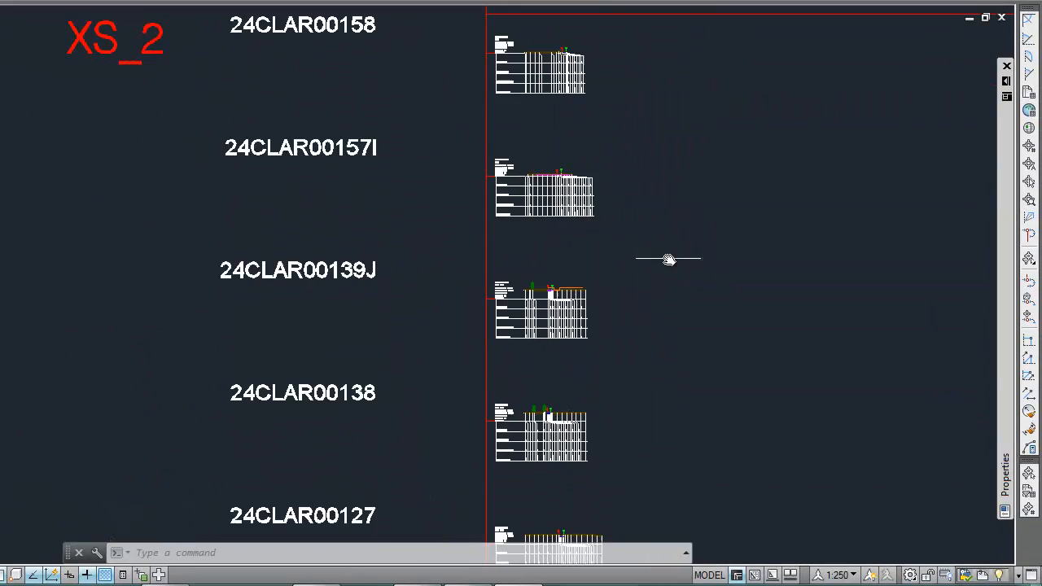
scroll("down", 3)
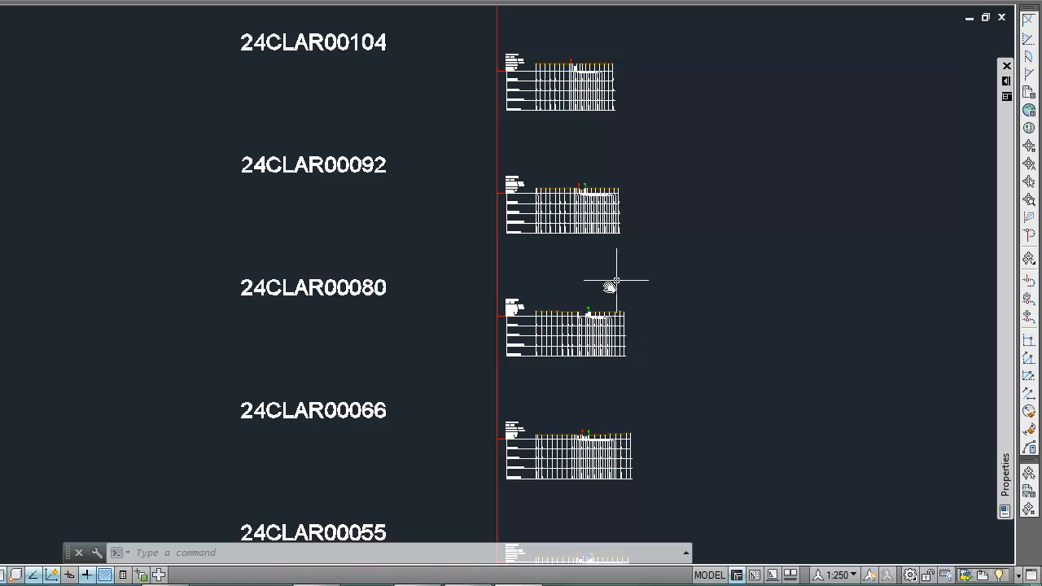
mouse_move(654, 381)
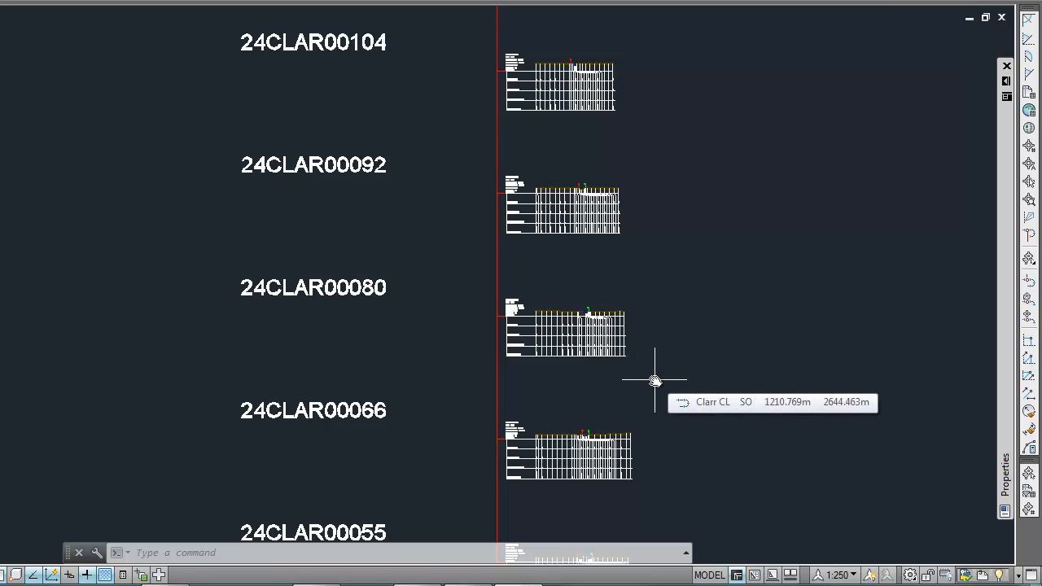